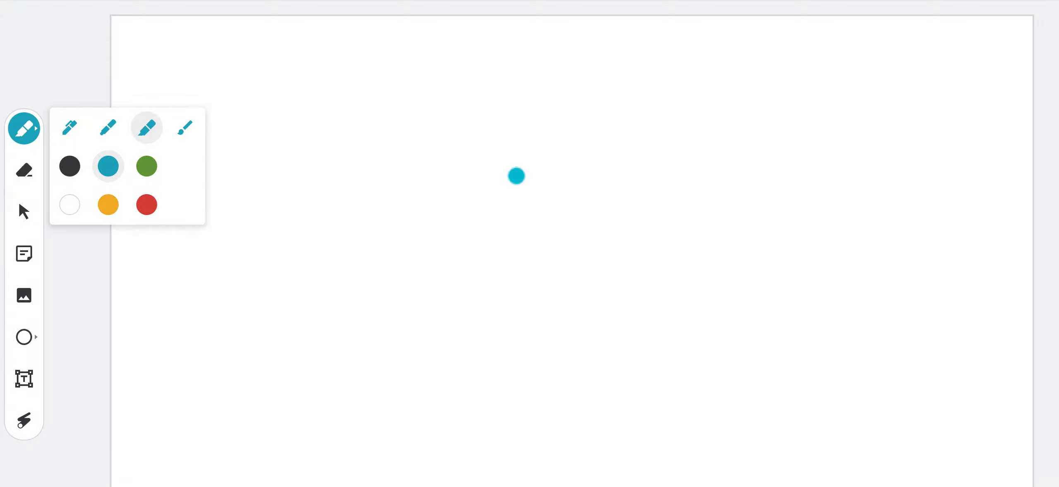
pyautogui.moveTo(296, 73)
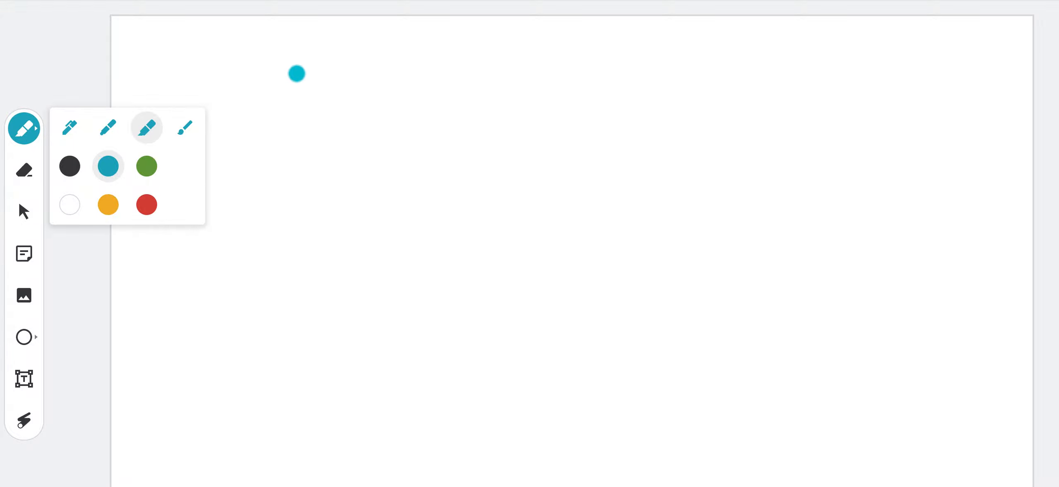
# Step: Handwrite '4 × 3 =' in blue at top left and start a 3 on the line below
pyautogui.moveTo(295, 73); pyautogui.dragTo(346, 237)
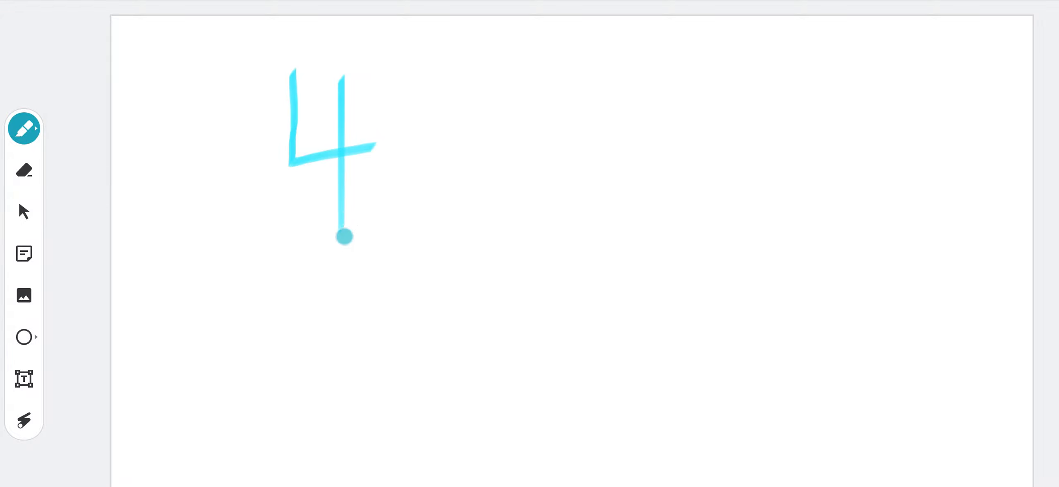
pyautogui.moveTo(382, 142); pyautogui.dragTo(429, 199)
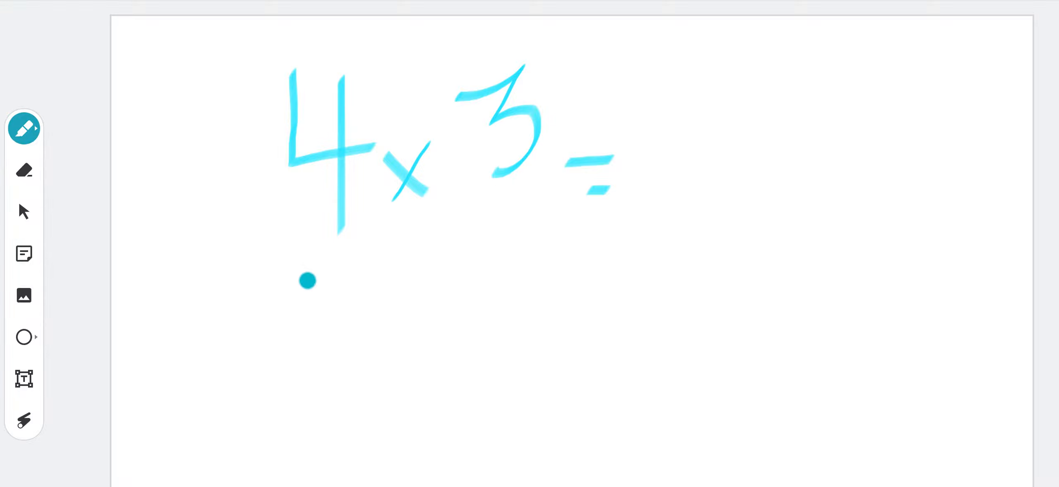
pyautogui.moveTo(307, 280); pyautogui.dragTo(399, 276)
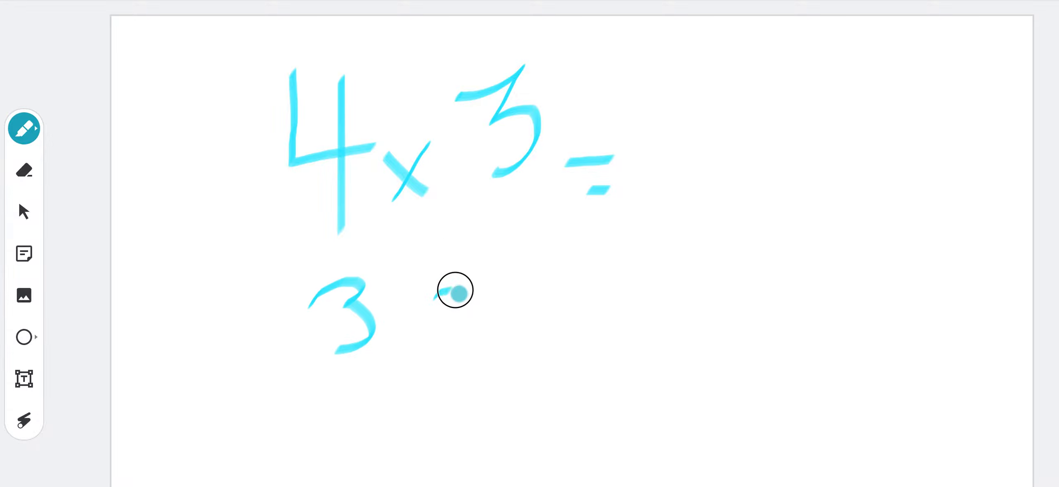
# Step: Extend the second line to read '3 + 3 + 3 + 3 ='
pyautogui.moveTo(416, 318); pyautogui.dragTo(473, 331)
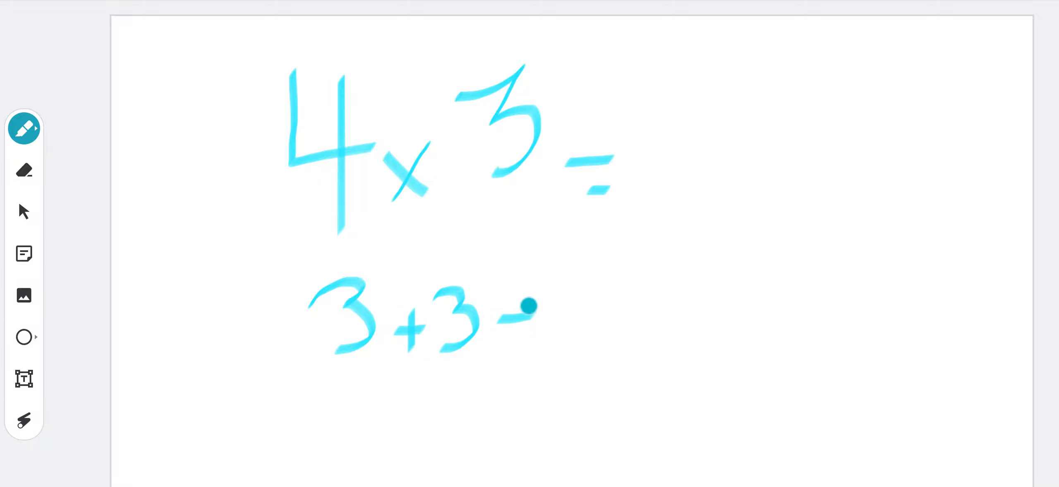
pyautogui.moveTo(534, 305); pyautogui.dragTo(578, 321)
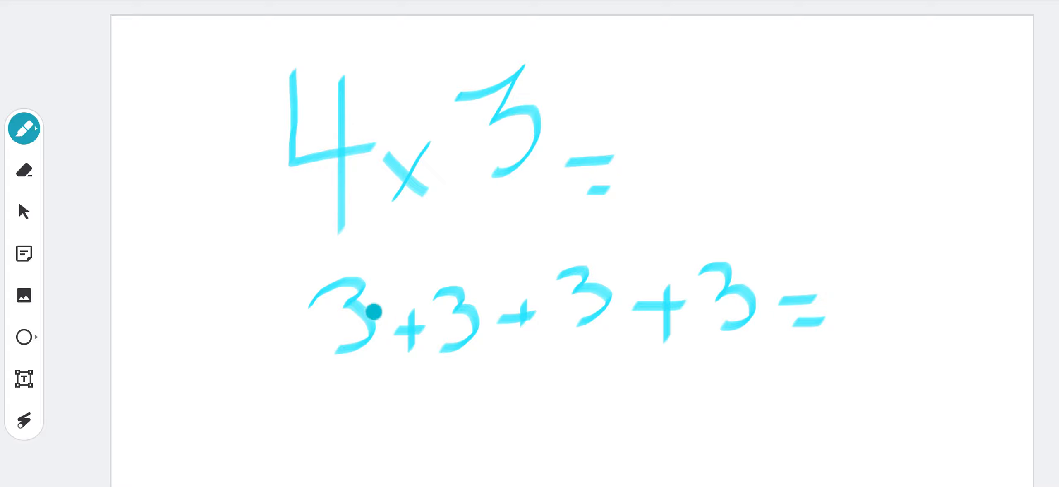
# Step: Draw arcs with running sums 6, 9, 12 over the threes and write 12 as the answer
pyautogui.moveTo(370, 312); pyautogui.dragTo(456, 262)
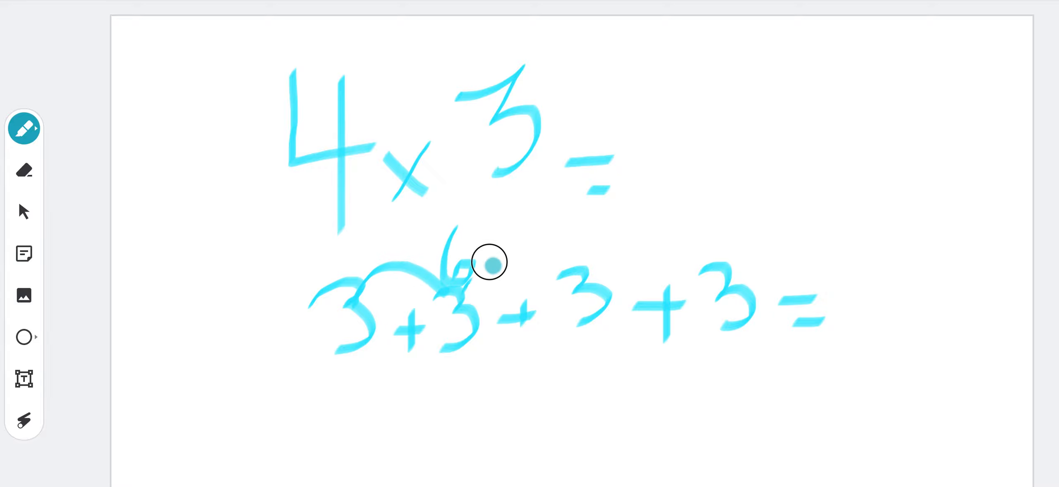
pyautogui.moveTo(489, 262); pyautogui.dragTo(601, 225)
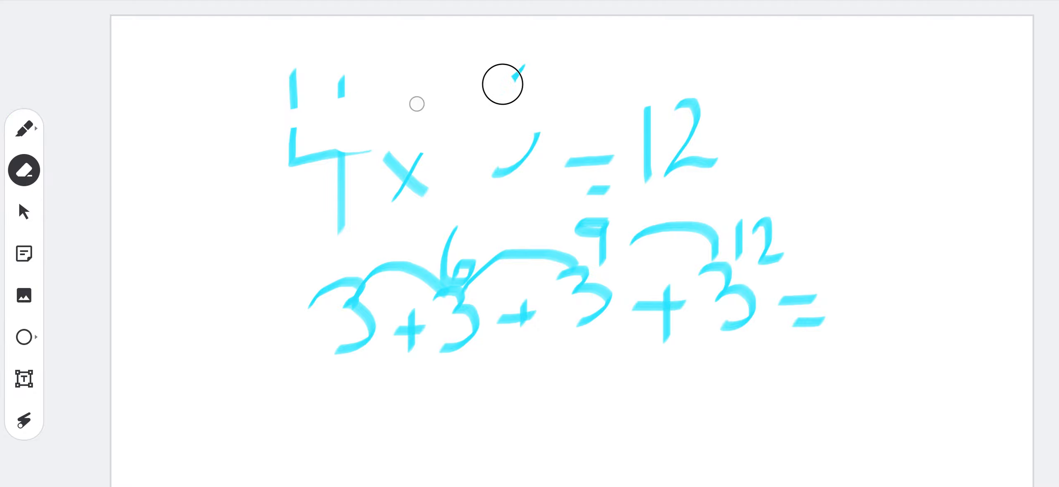
# Step: Erase the entire 4 × 3 example from the board and return to the marker
pyautogui.moveTo(502, 83); pyautogui.dragTo(412, 383)
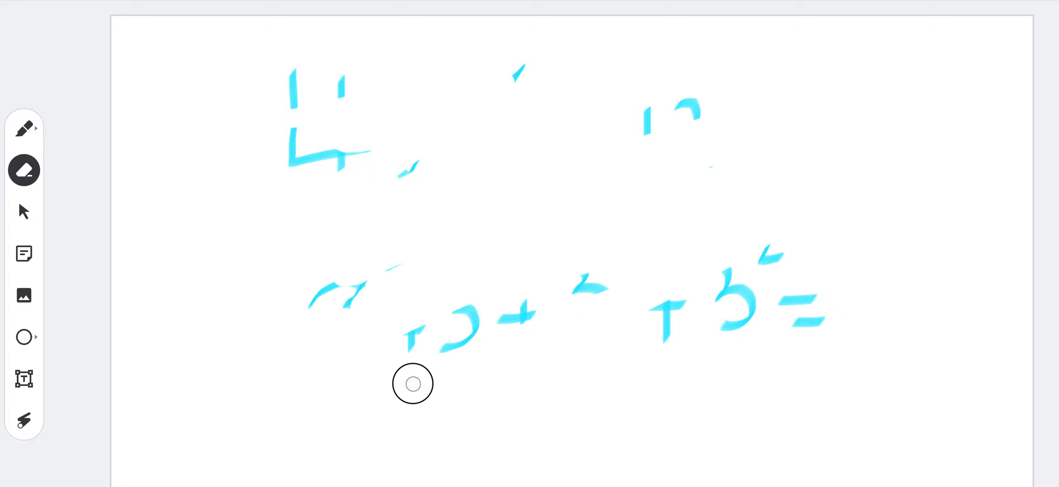
pyautogui.moveTo(412, 383); pyautogui.dragTo(608, 300)
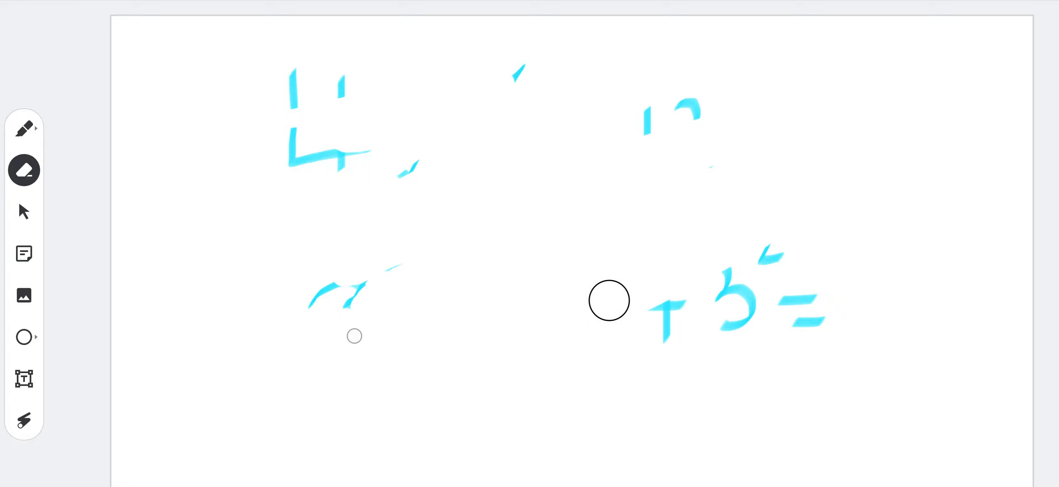
pyautogui.moveTo(608, 300); pyautogui.dragTo(798, 298)
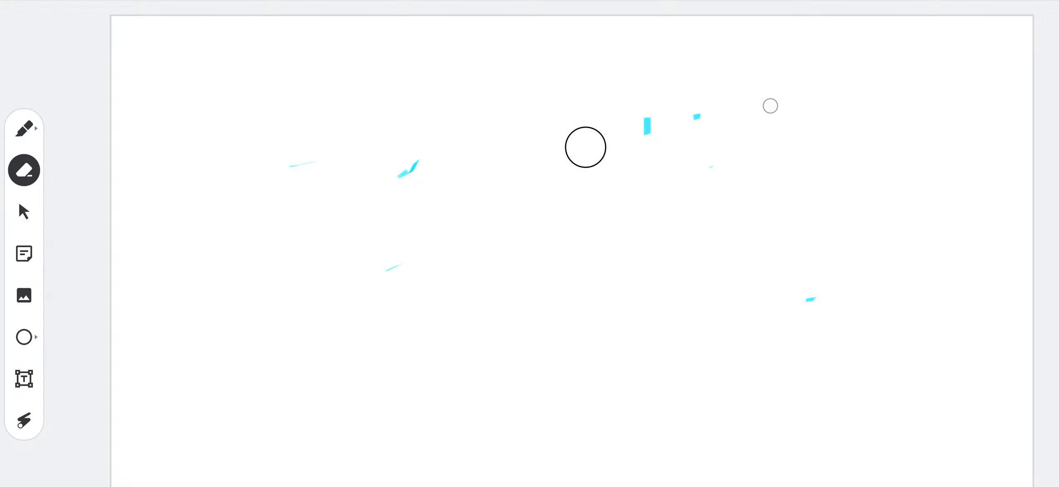
pyautogui.click(24, 128)
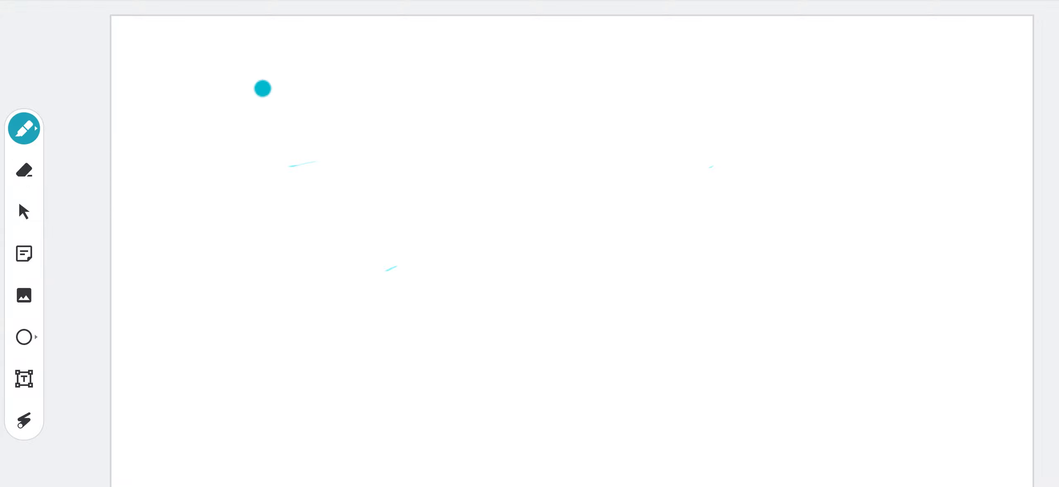
# Step: Handwrite '5 × 9' near the top left
pyautogui.moveTo(262, 88); pyautogui.dragTo(218, 188)
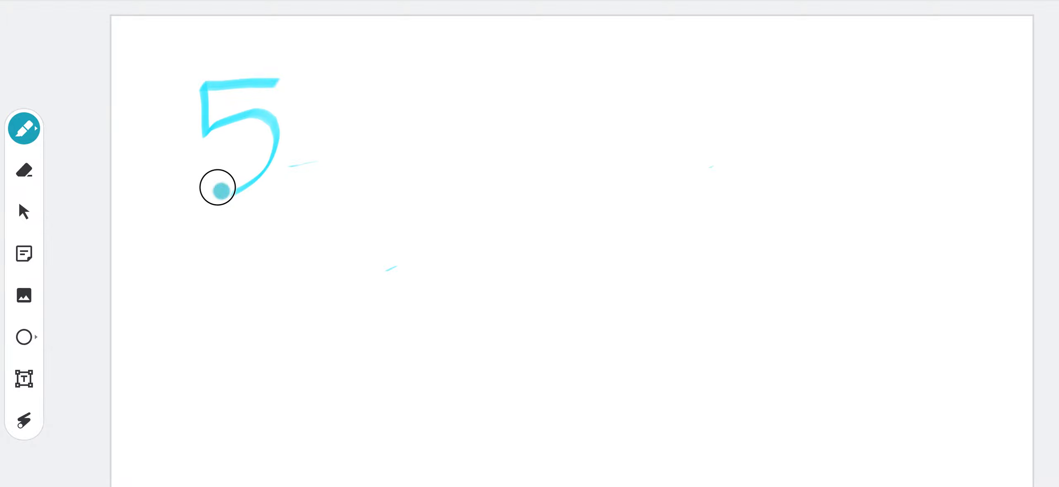
pyautogui.moveTo(218, 188); pyautogui.dragTo(332, 167)
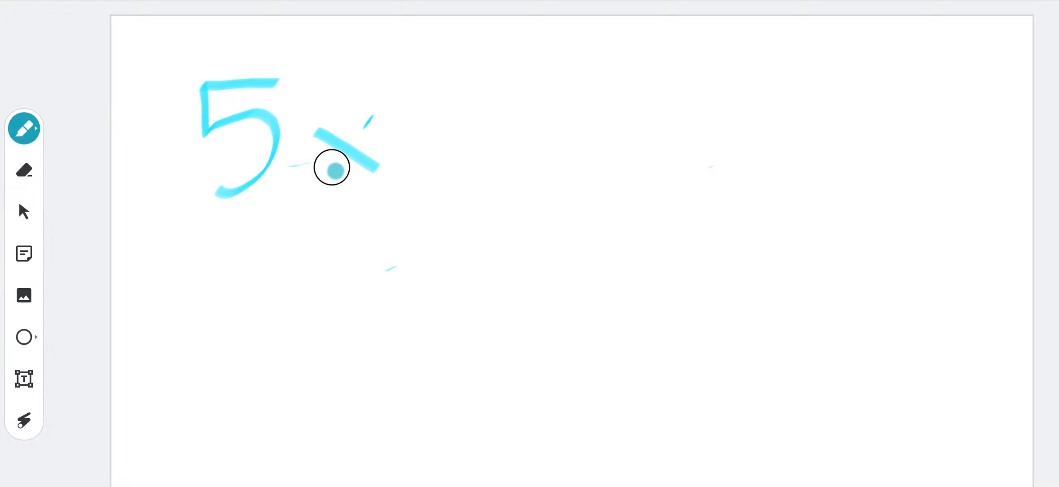
pyautogui.moveTo(331, 167); pyautogui.dragTo(449, 113)
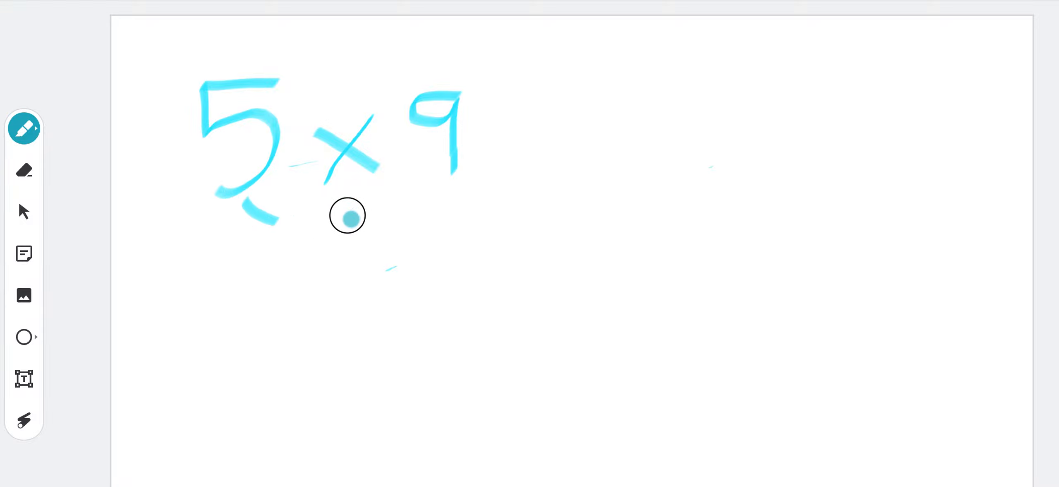
# Step: Draw a curved arrow under it and write '9 + 9 + 9 + 9 + 9' on the next line
pyautogui.moveTo(348, 217); pyautogui.dragTo(429, 196)
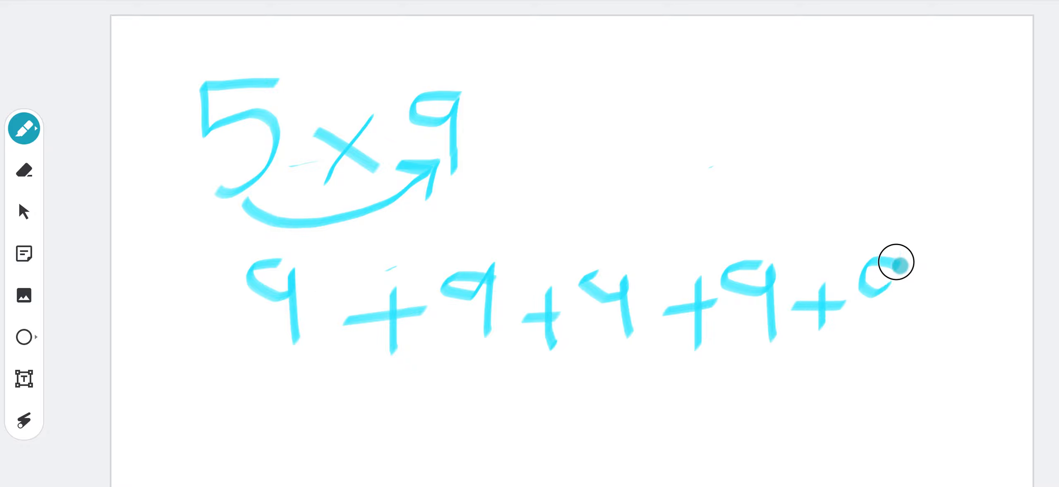
pyautogui.moveTo(895, 263); pyautogui.dragTo(902, 346)
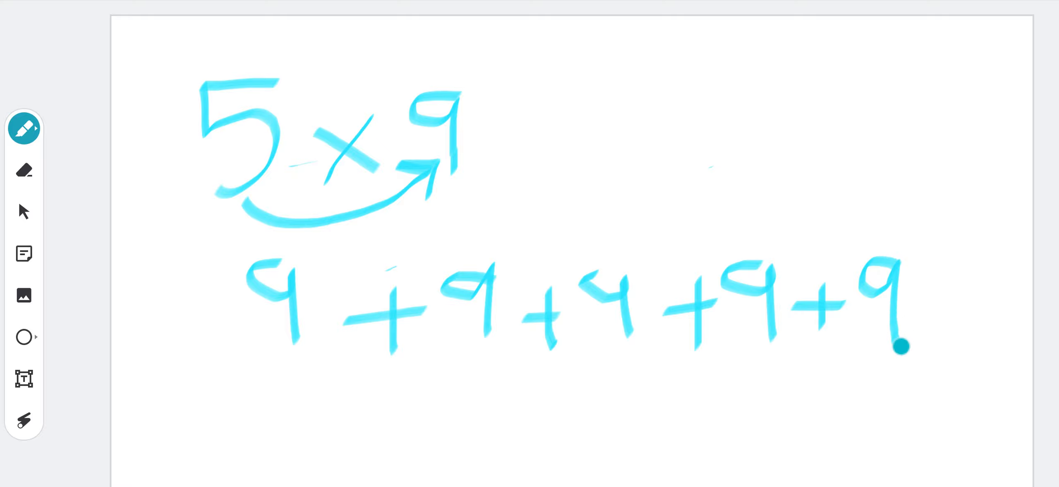
pyautogui.moveTo(315, 305)
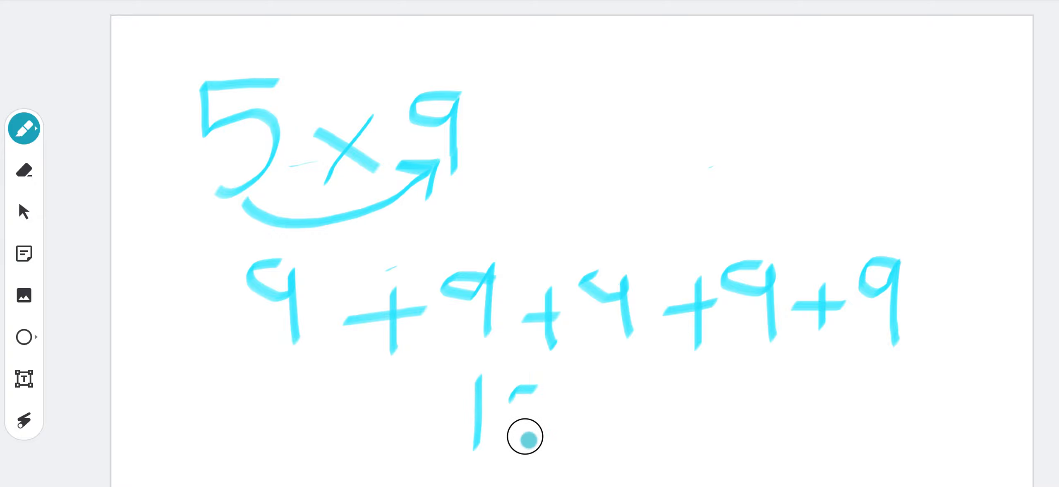
# Step: Write running sums 18 and 27 under the nines with linking arcs
pyautogui.moveTo(534, 385); pyautogui.dragTo(520, 446)
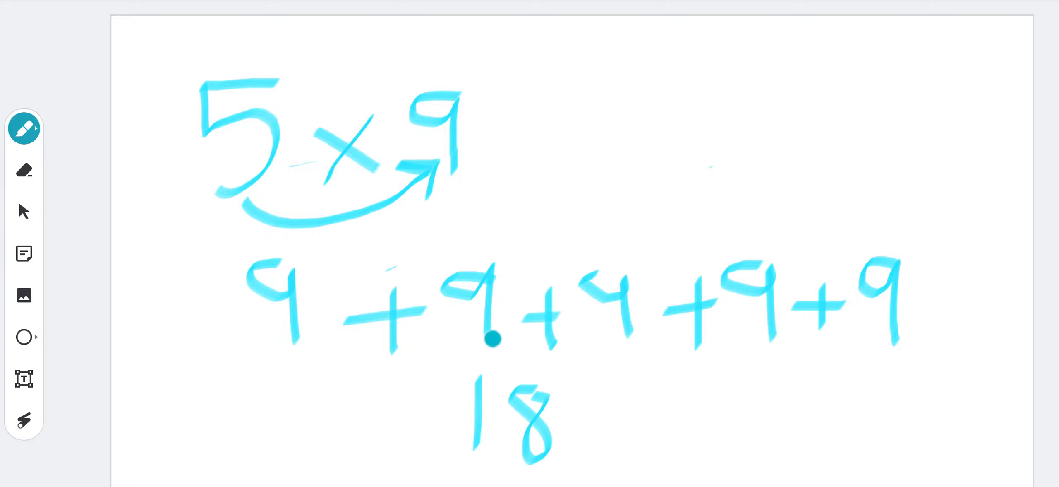
pyautogui.moveTo(491, 338); pyautogui.dragTo(637, 380)
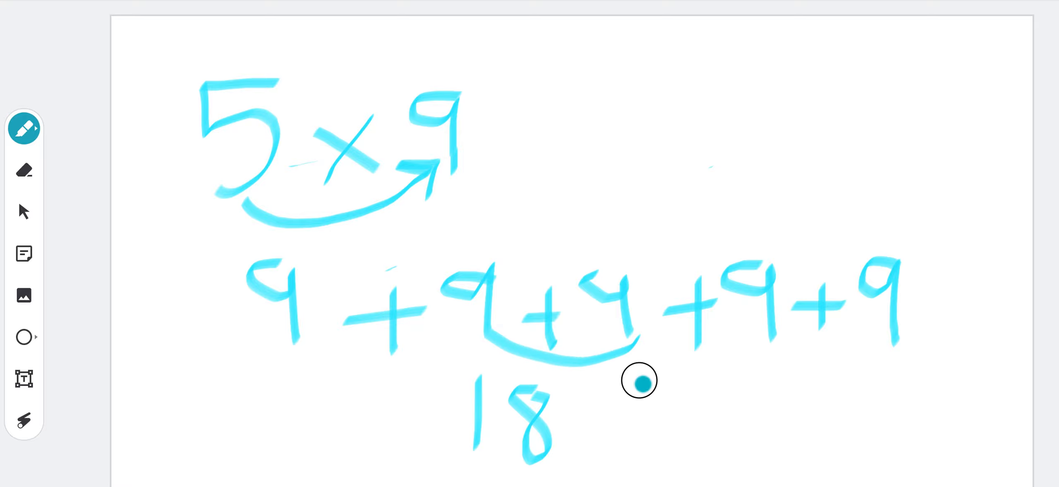
pyautogui.moveTo(638, 378); pyautogui.dragTo(638, 432)
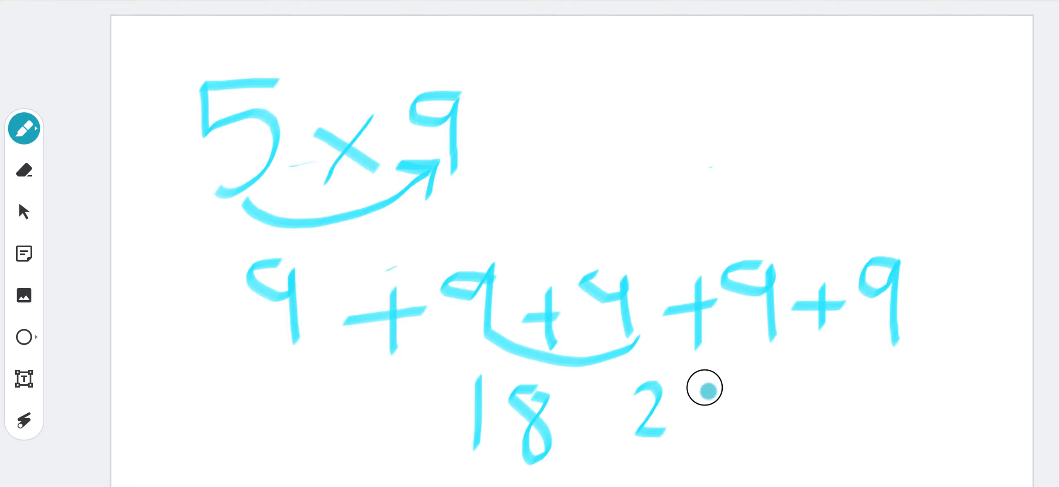
pyautogui.moveTo(683, 386); pyautogui.dragTo(733, 412)
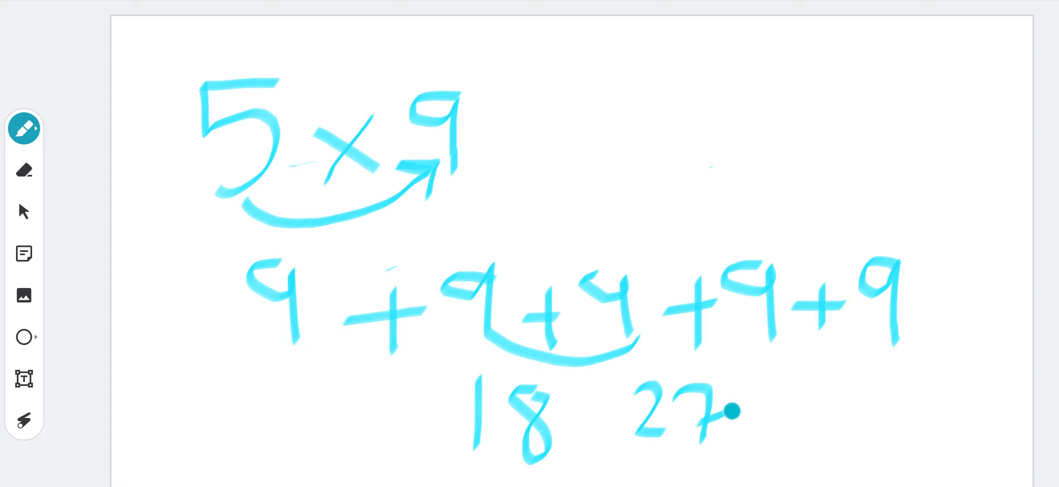
# Step: Add running sums 36 and 45 with arcs, then an equals sign after 5 × 9
pyautogui.moveTo(733, 413); pyautogui.dragTo(790, 348)
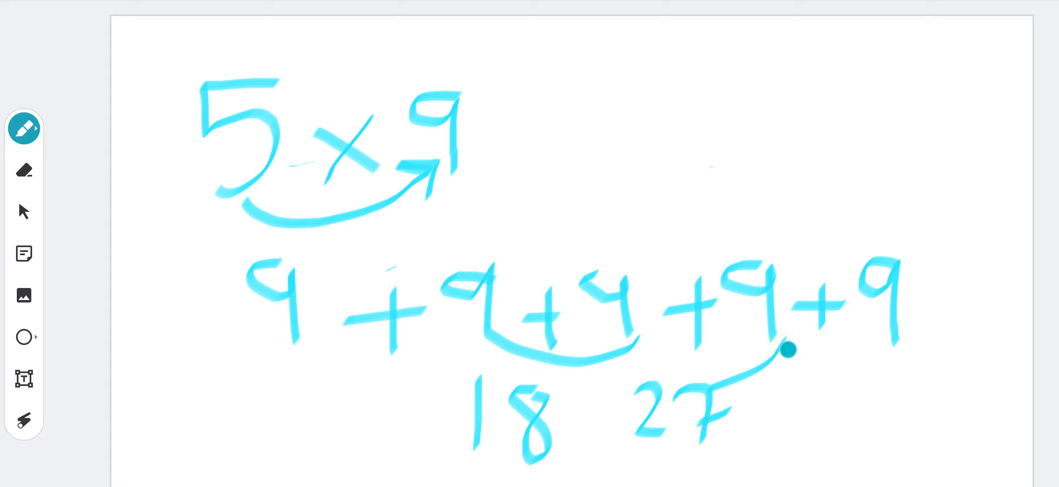
pyautogui.moveTo(789, 348); pyautogui.dragTo(824, 402)
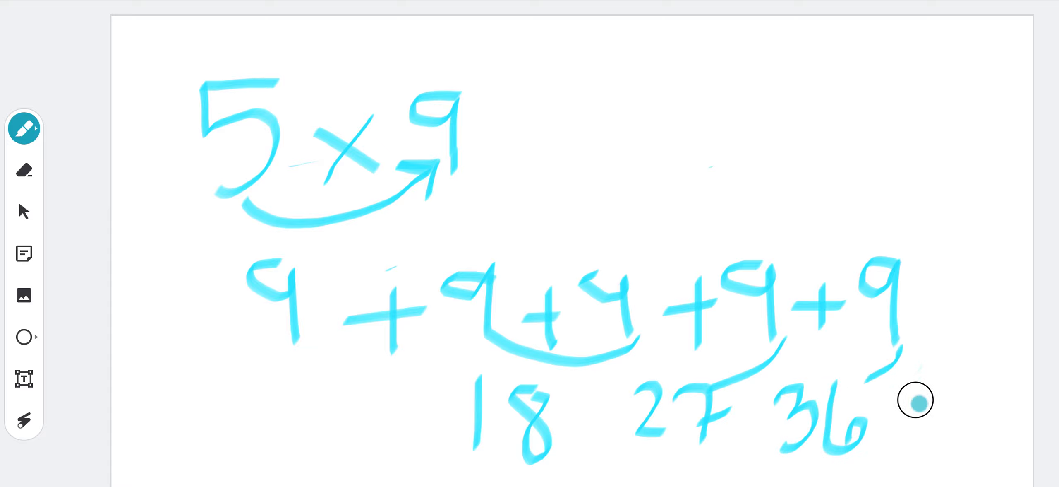
pyautogui.moveTo(915, 399); pyautogui.dragTo(939, 419)
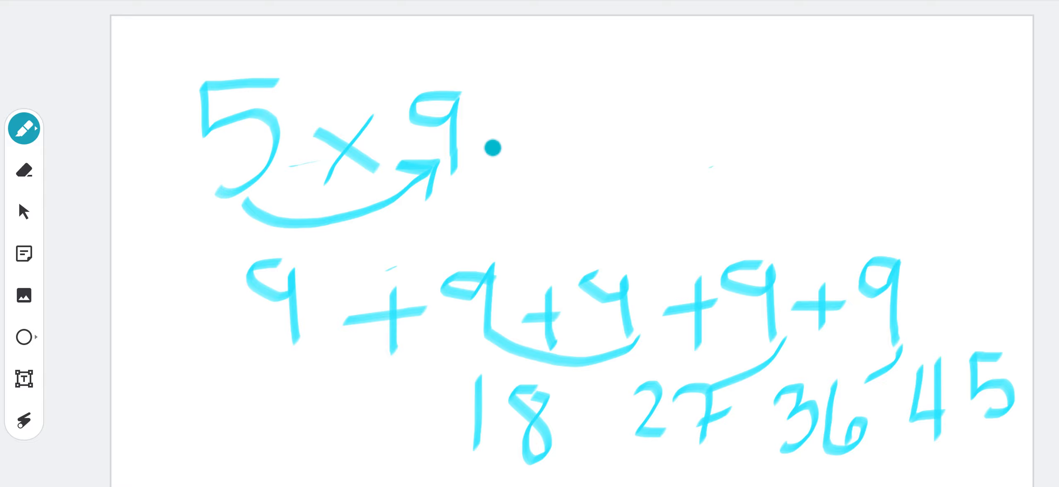
pyautogui.moveTo(487, 147); pyautogui.dragTo(554, 165)
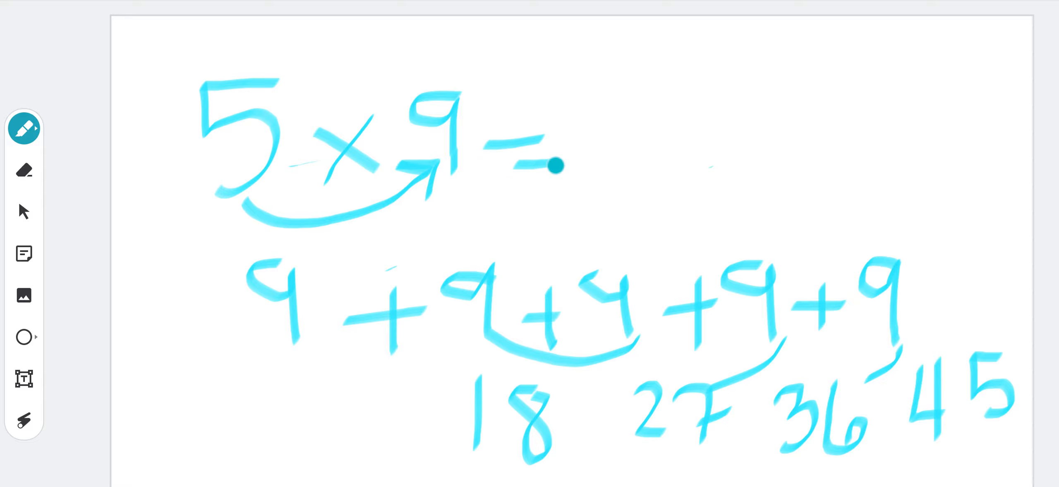